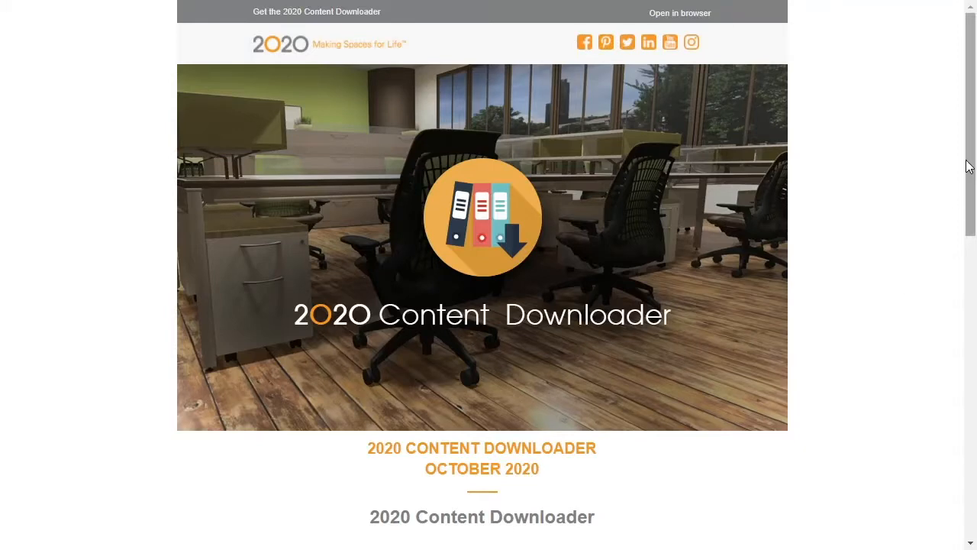
Scroll down the October 2020 Content Downloader email to its download button.
scroll("down", 3)
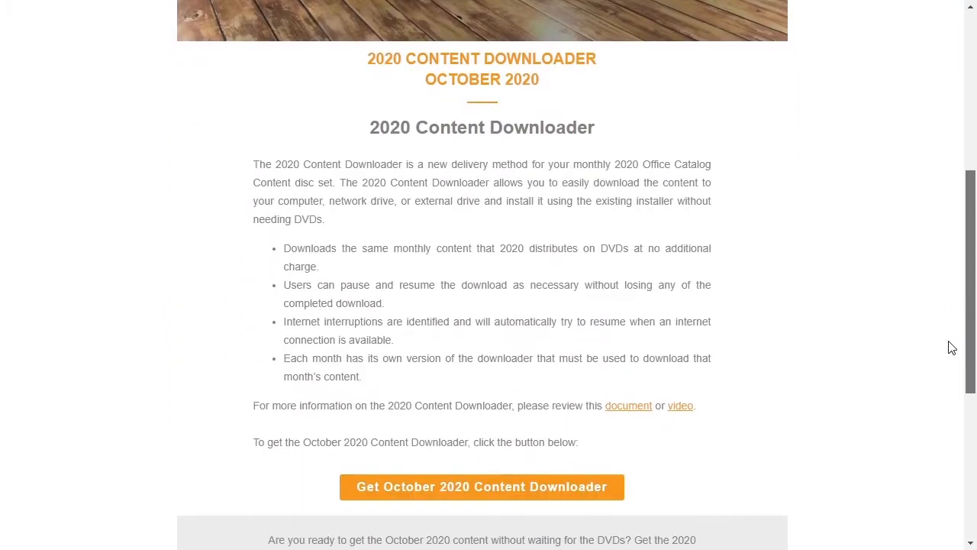
mouse_move(481, 495)
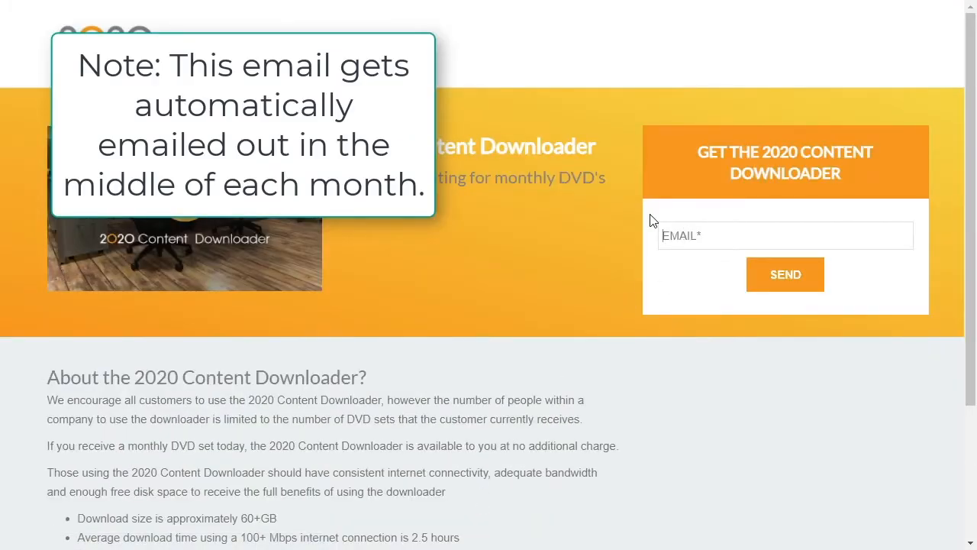
Submit 'sample' as the email address and download the Content Downloader installer.
type("s")
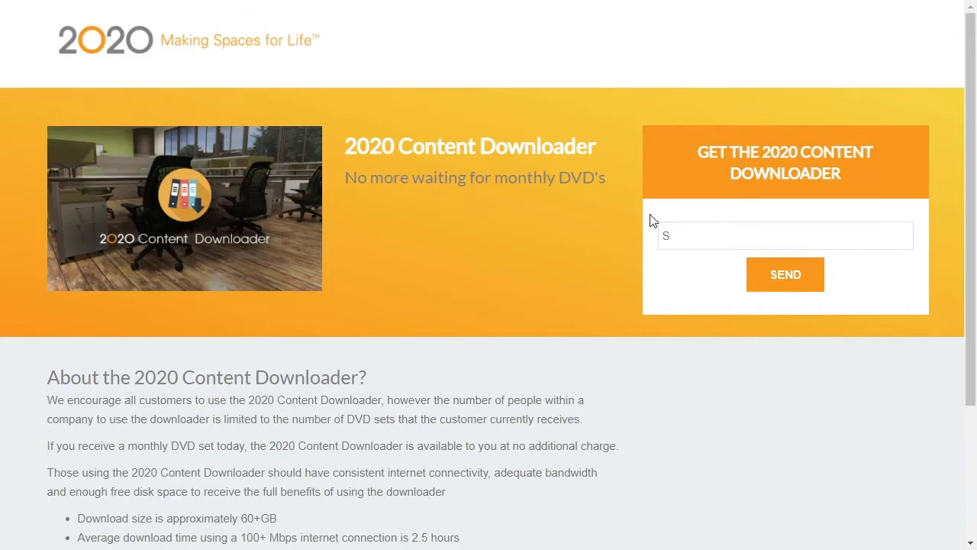
type("ample@email.com")
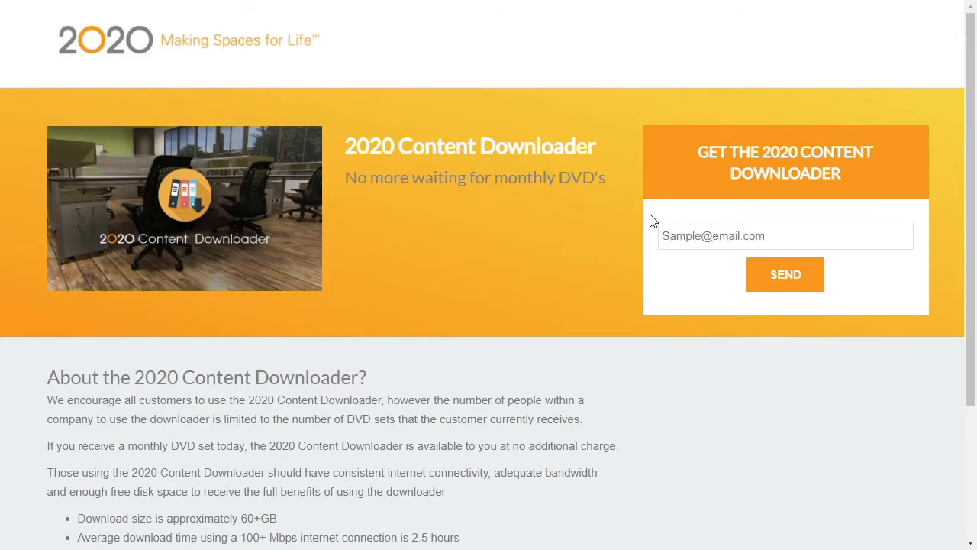
mouse_move(785, 286)
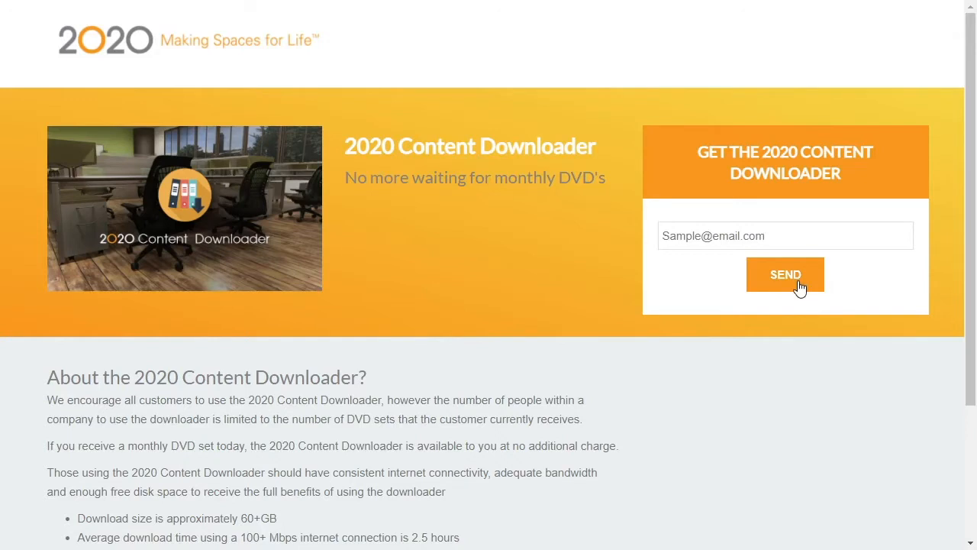
left_click(784, 274)
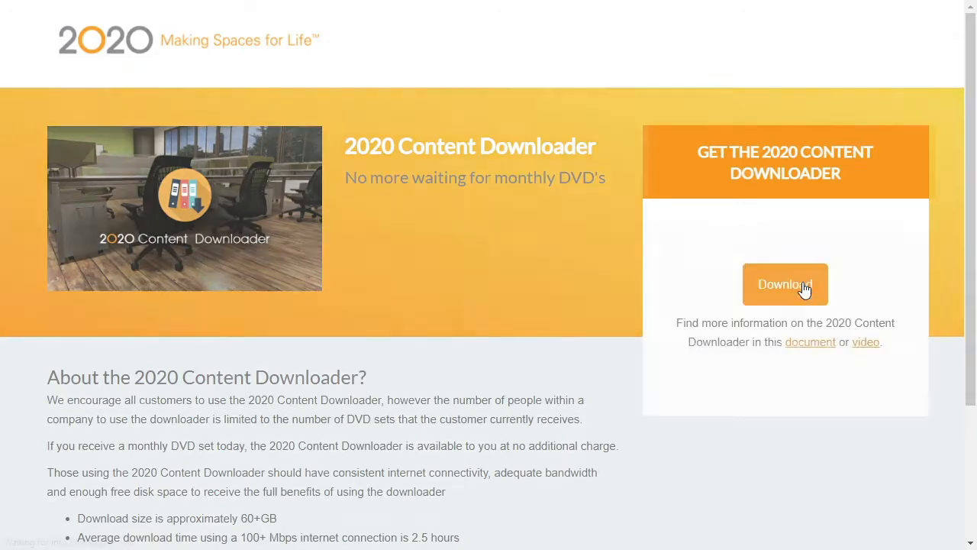
left_click(784, 283)
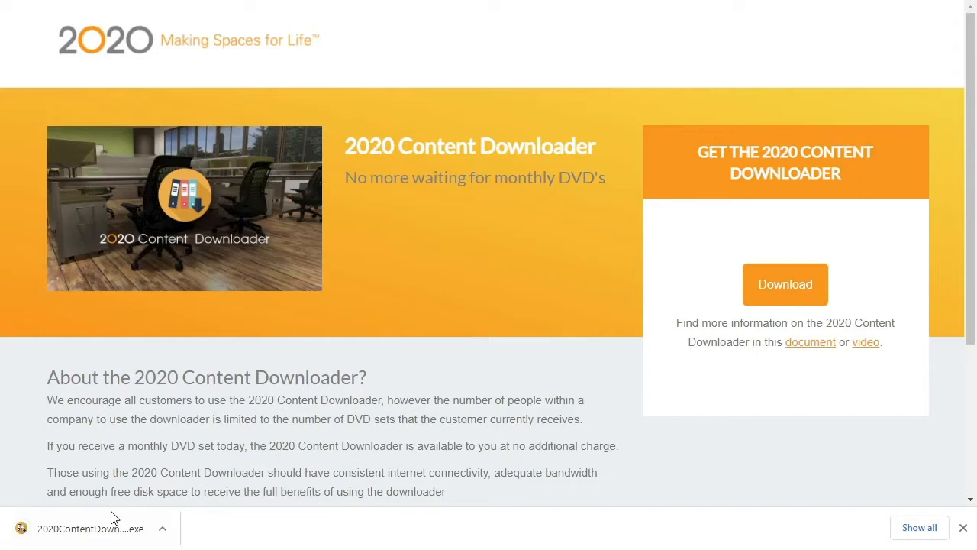
Launch the downloader, choose Begin New Download for November 2020, and dismiss the sleep warning.
left_click(90, 528)
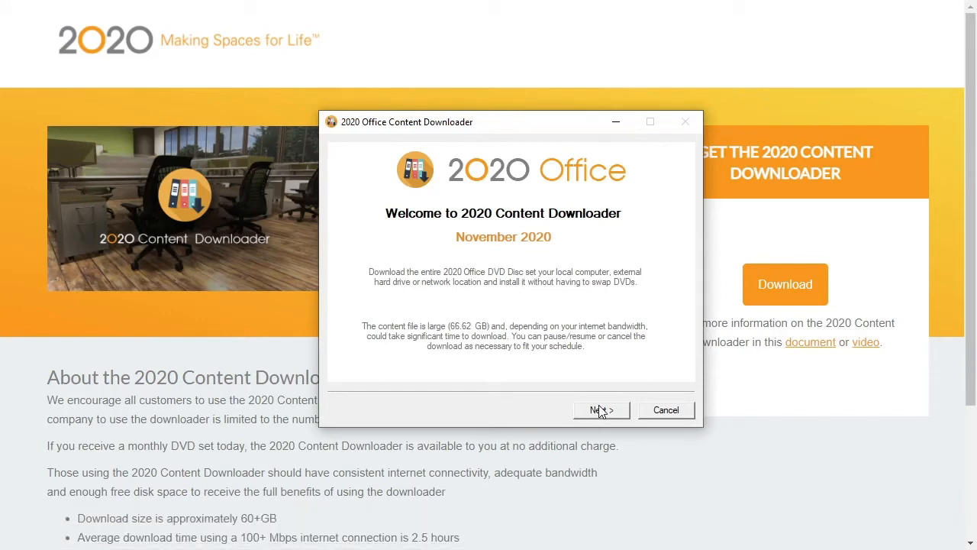
left_click(601, 410)
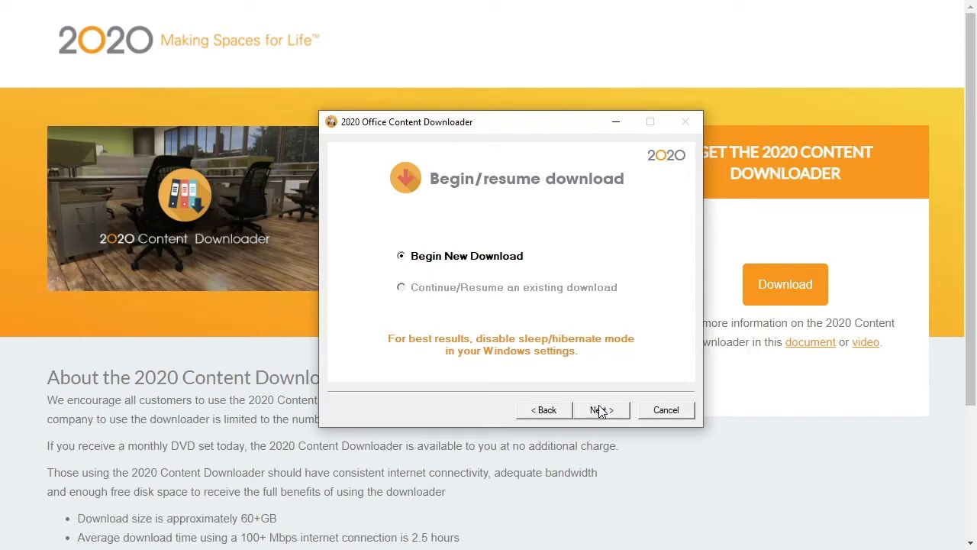
left_click(600, 410)
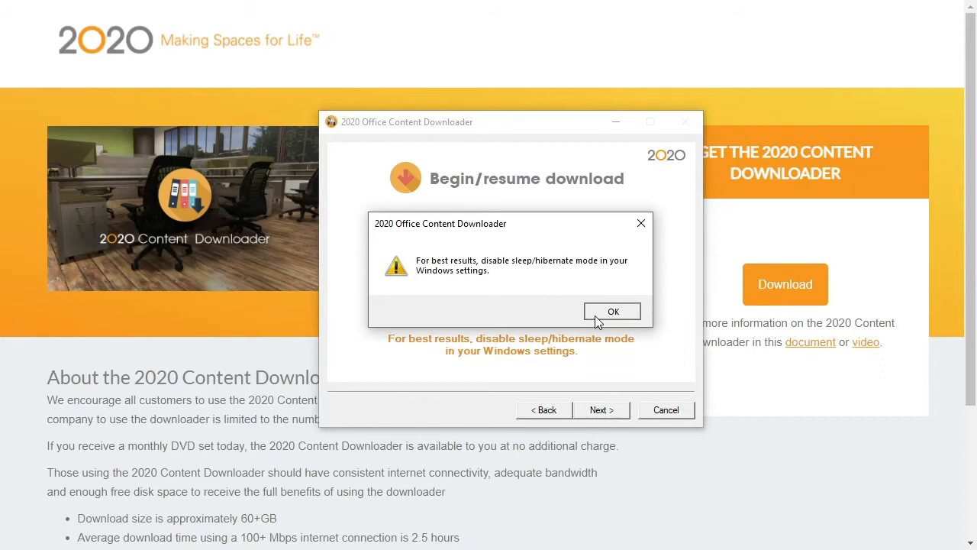
left_click(612, 311)
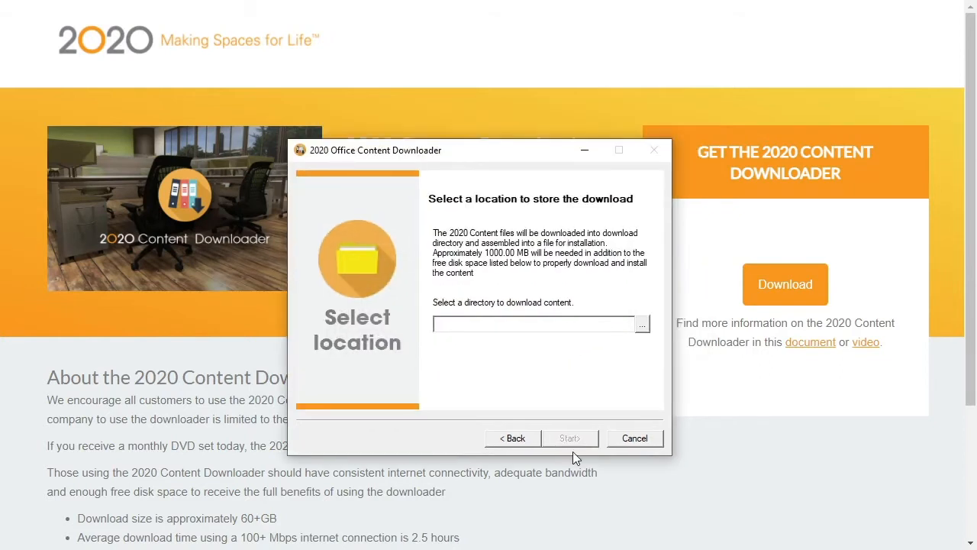
Set D:\2020 Catalogs as the destination and start the November download.
left_click(641, 323)
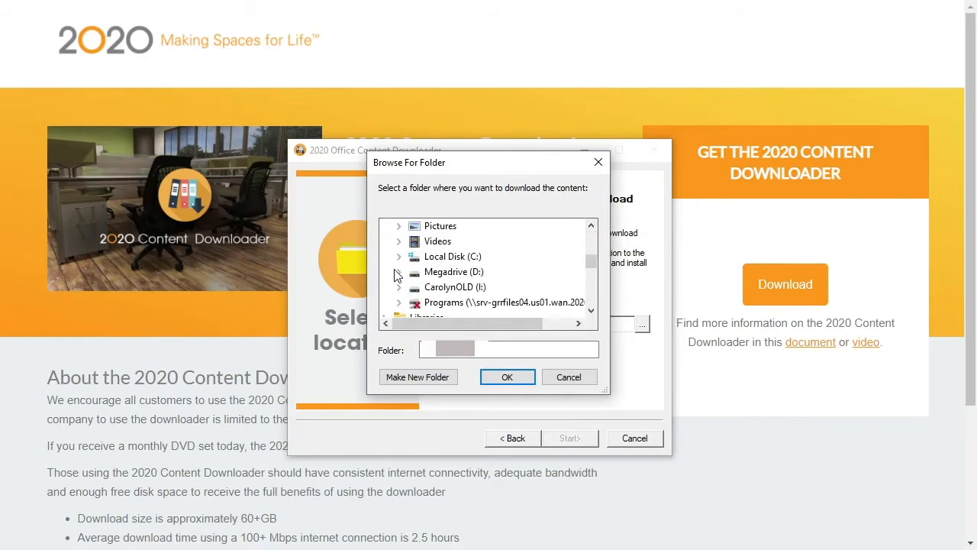
left_click(398, 272)
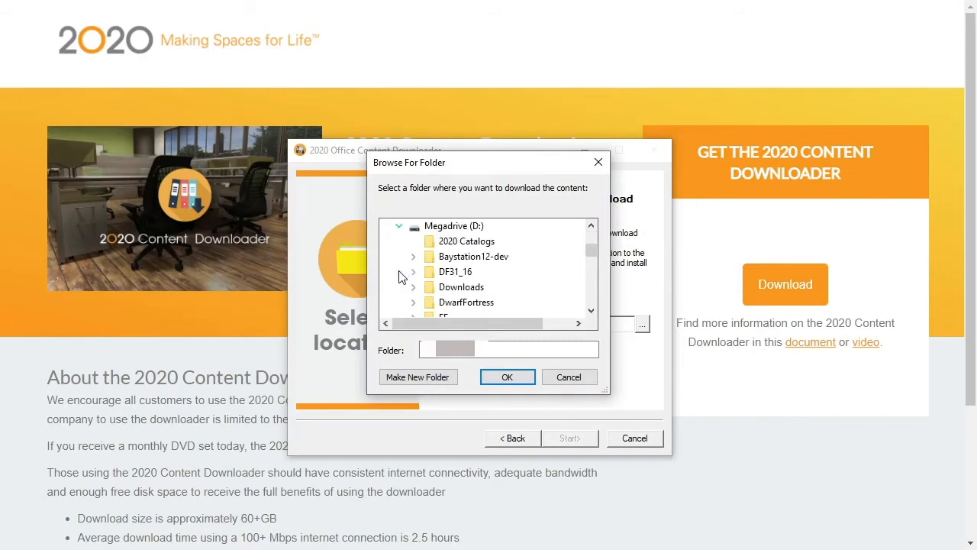
left_click(467, 241)
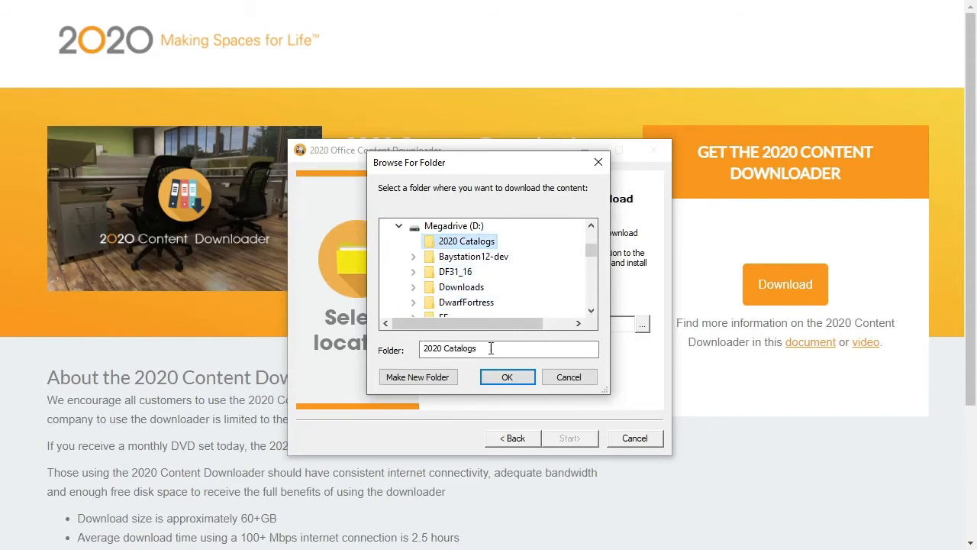
left_click(507, 377)
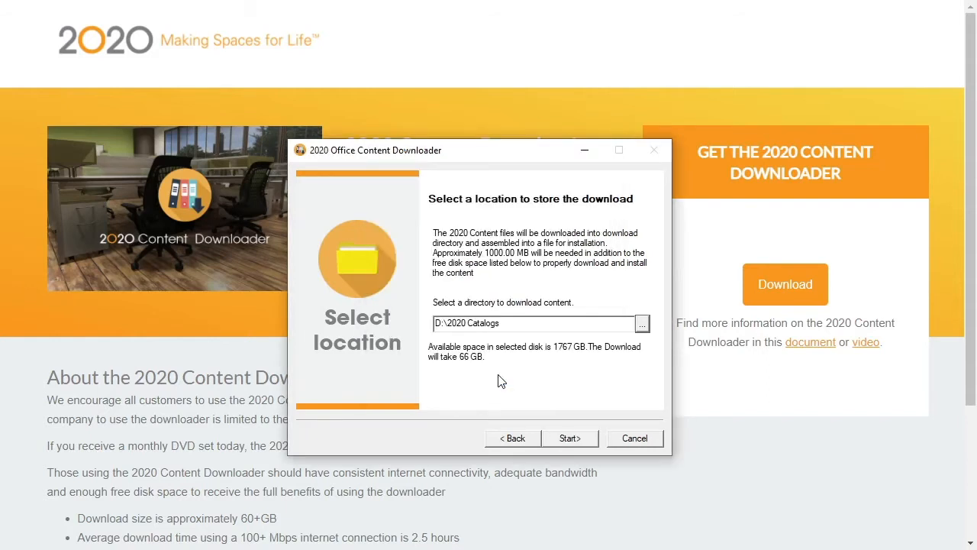
left_click(569, 437)
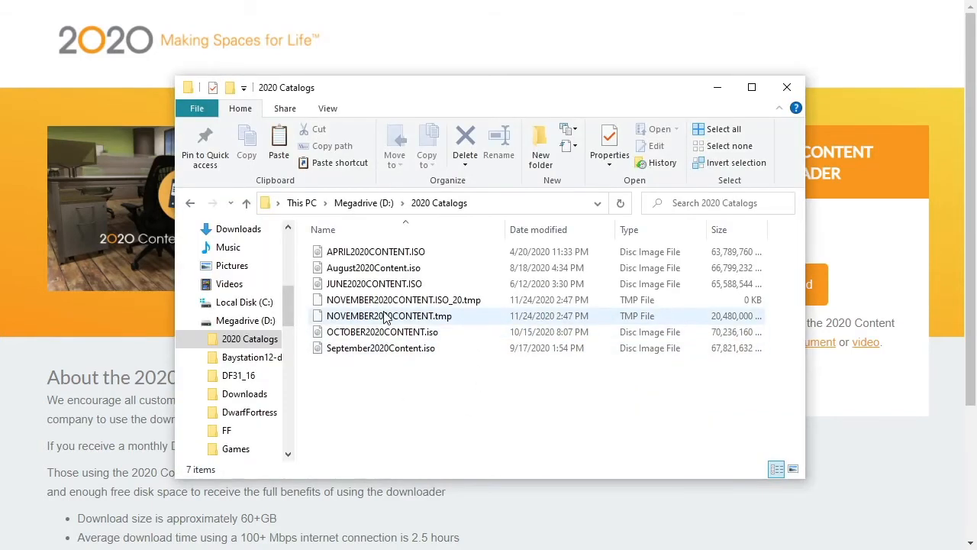
Check the November temp files, then mount OCTOBER2020CONTENT.iso as drive E:.
left_click(389, 316)
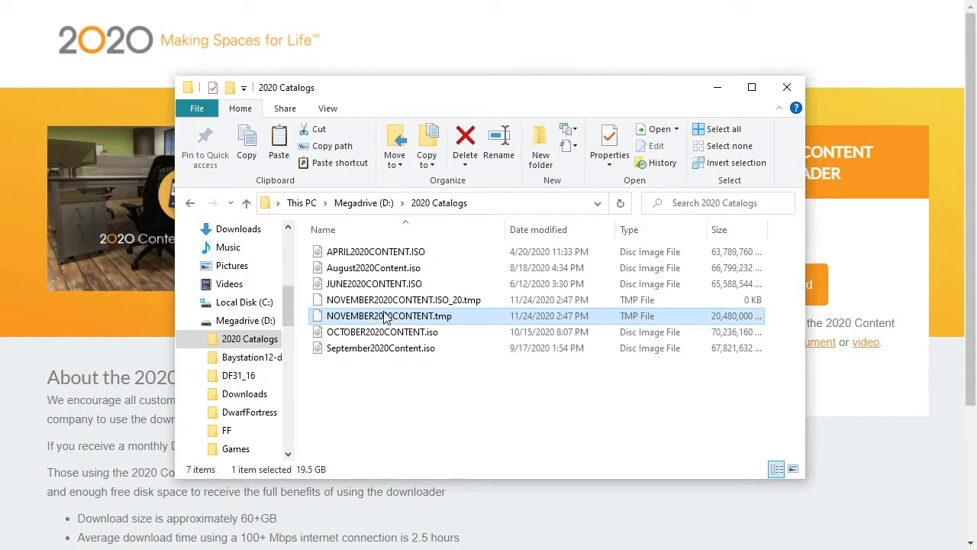
left_click(404, 299)
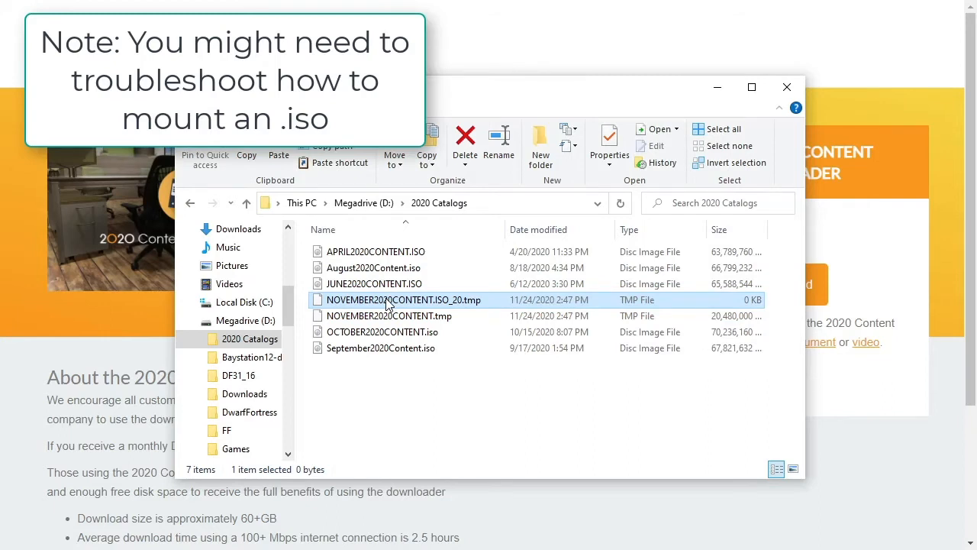
left_click(382, 331)
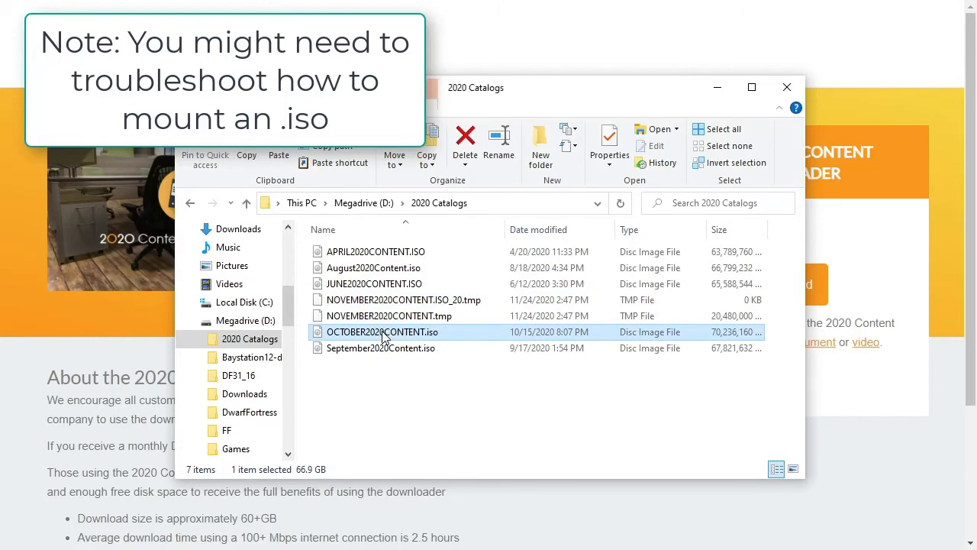
right_click(382, 331)
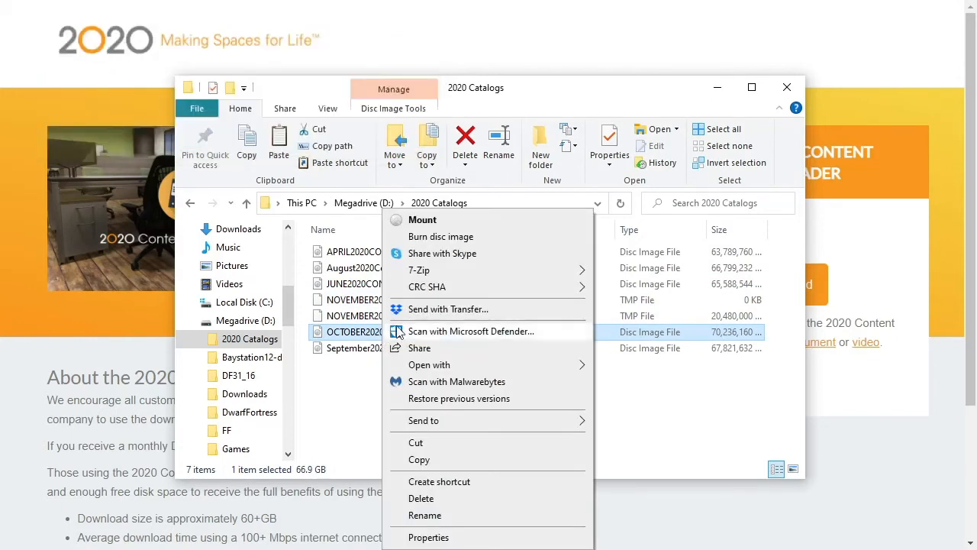
mouse_move(422, 219)
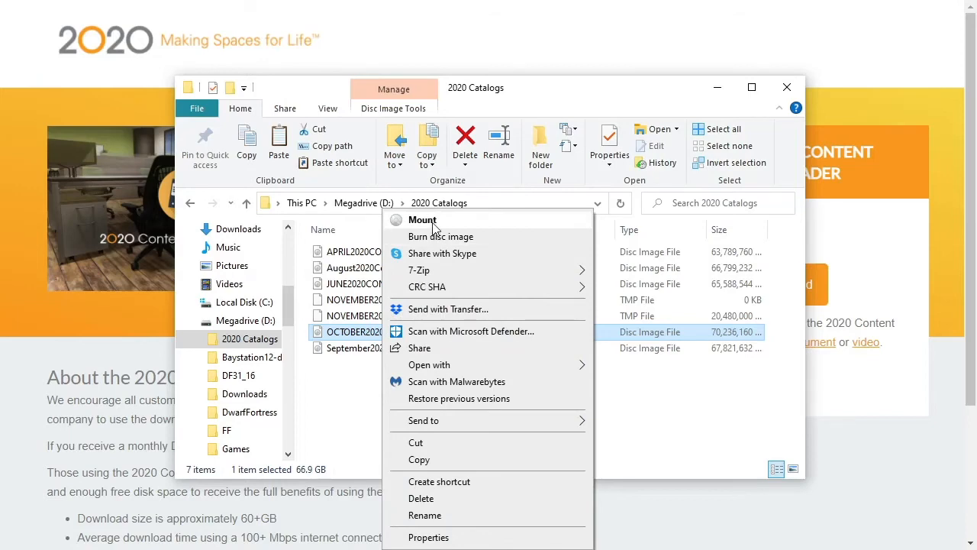
left_click(422, 219)
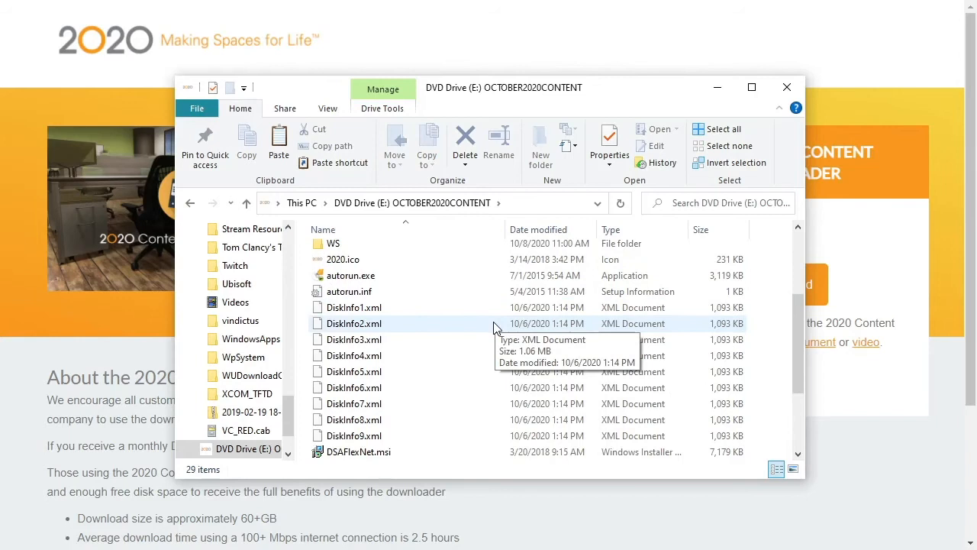
scroll("down", 3)
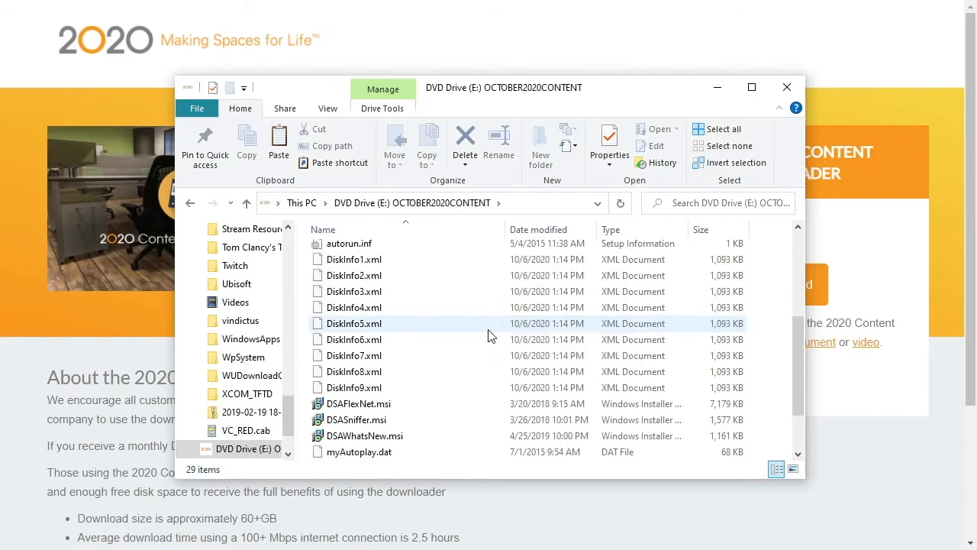
scroll("down", 3)
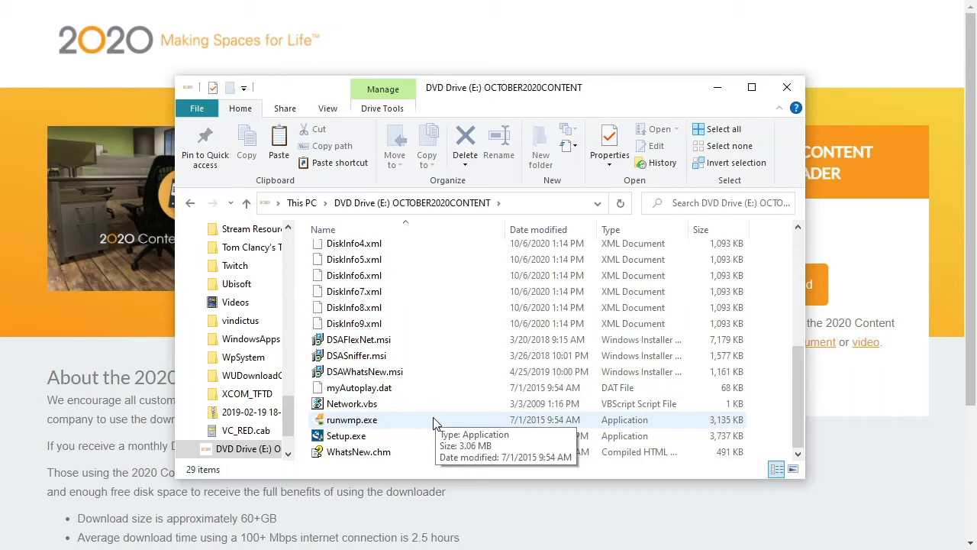
left_click(346, 435)
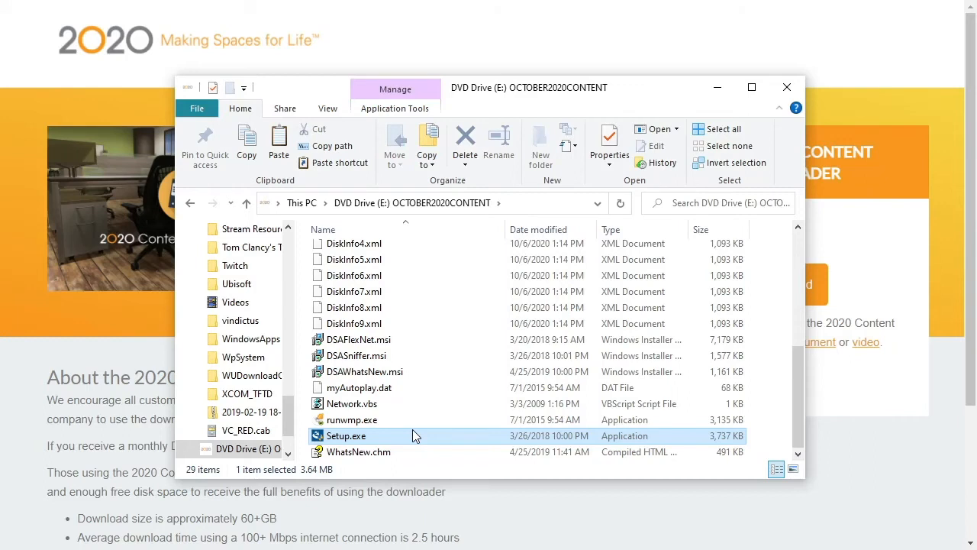
left_click(351, 403)
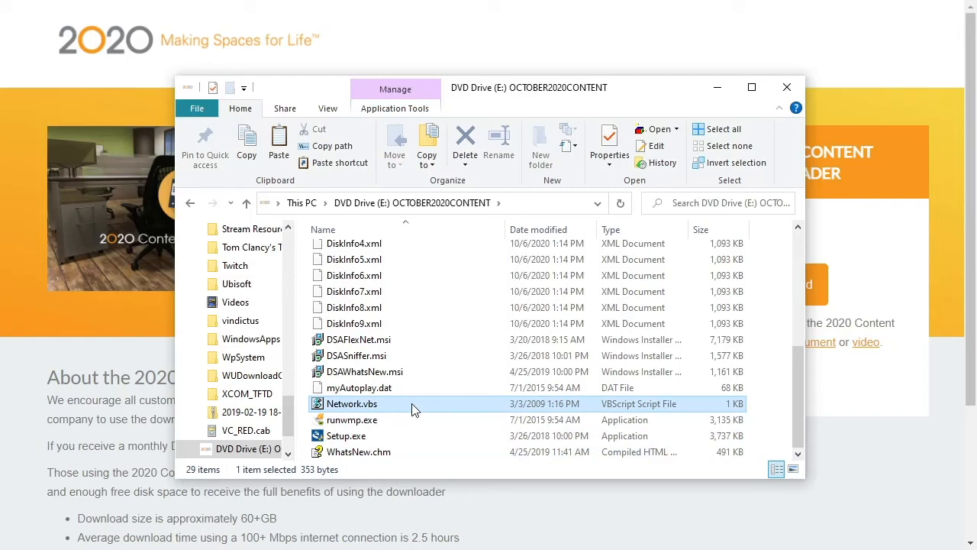
left_click(345, 435)
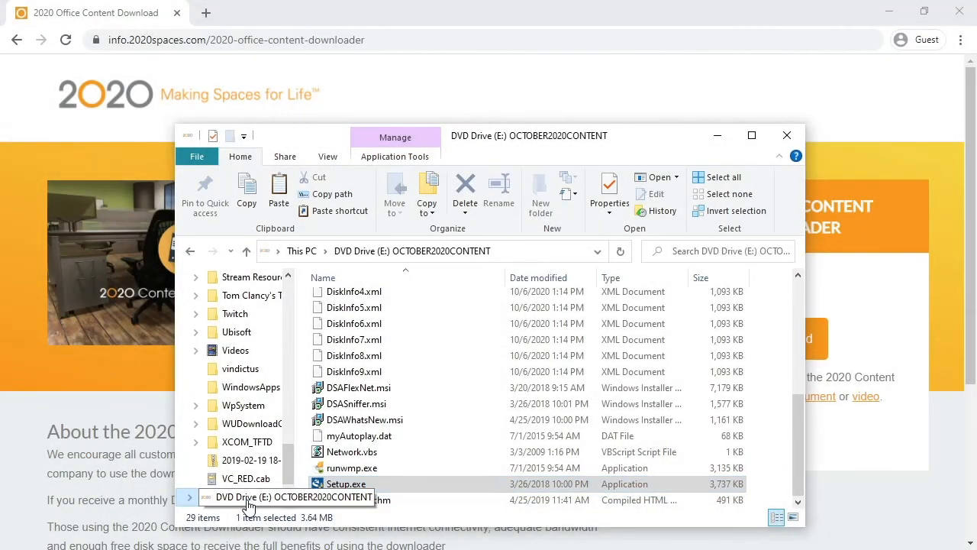
Open the context menu for DVD Drive (E:) OCTOBER2020CONTENT in the navigation pane.
right_click(252, 496)
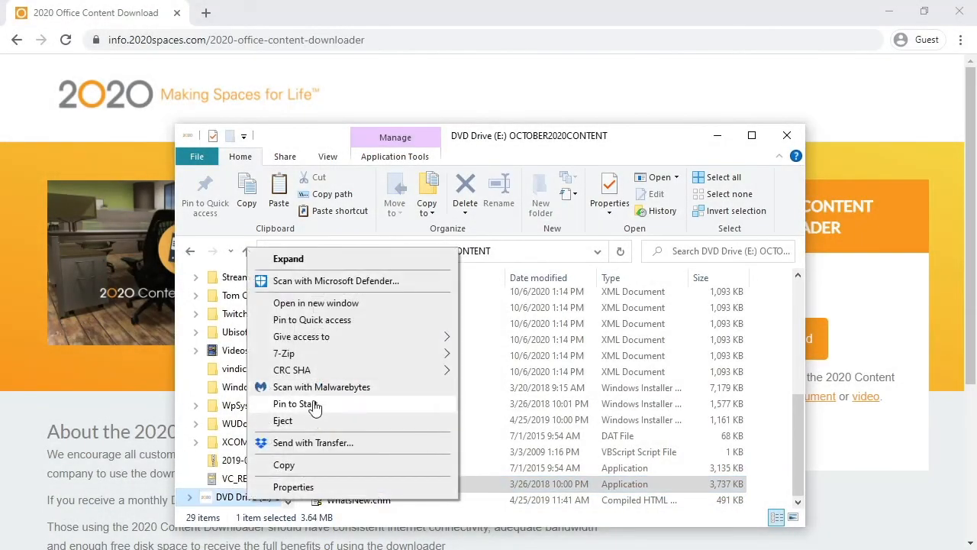
mouse_move(313, 421)
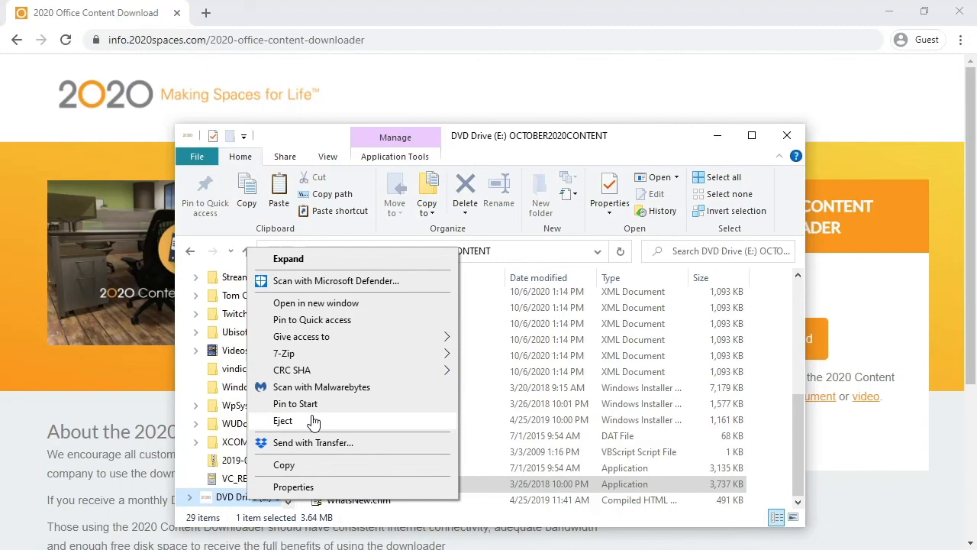